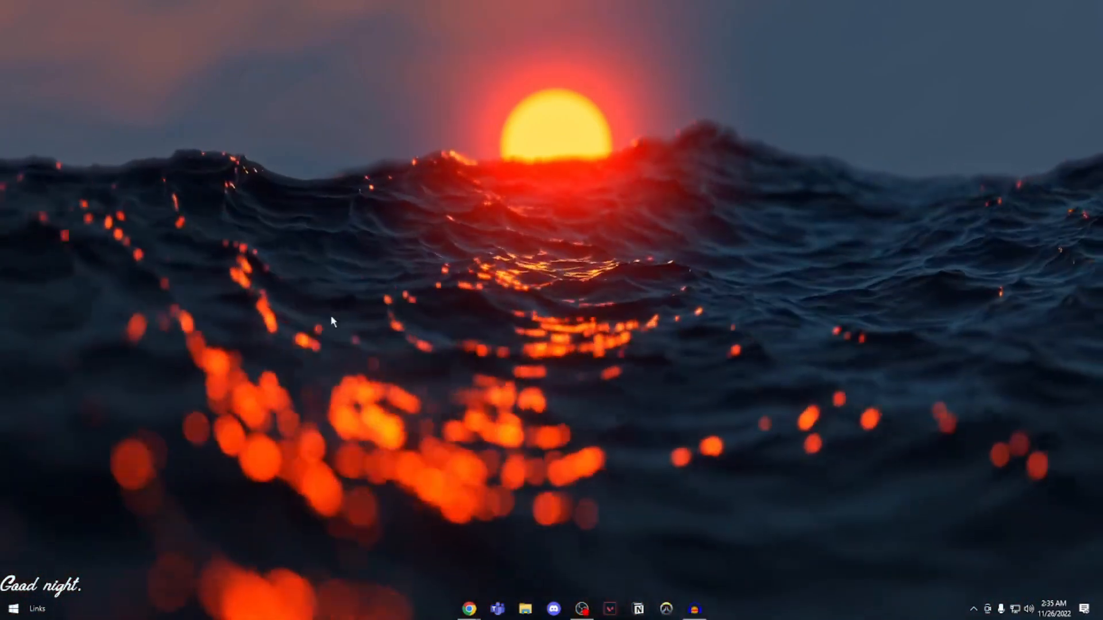
Launch Windows Defender Firewall from Start search using 'win'.
{"action": "left_click", "coordinate": [10, 607]}
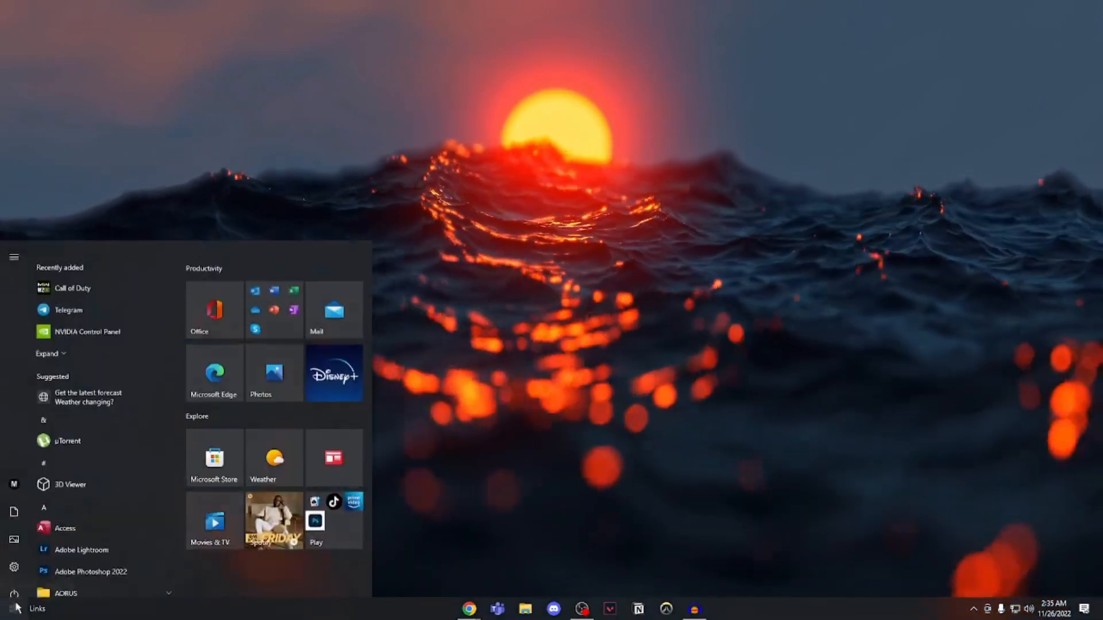
{"action": "type", "text": "win"}
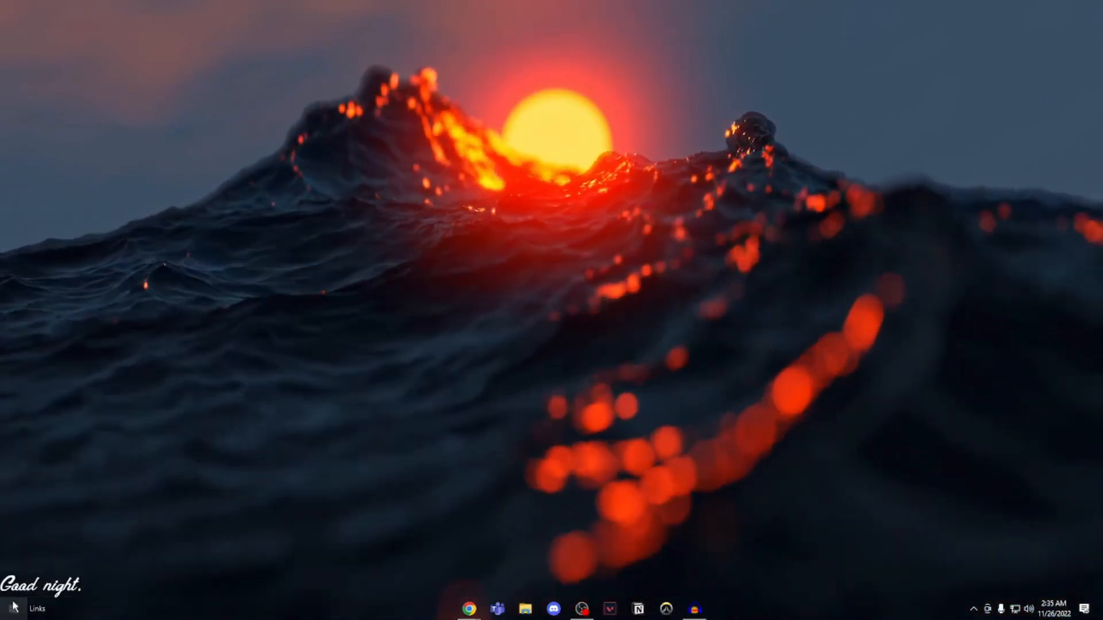
{"action": "left_click", "coordinate": [722, 609]}
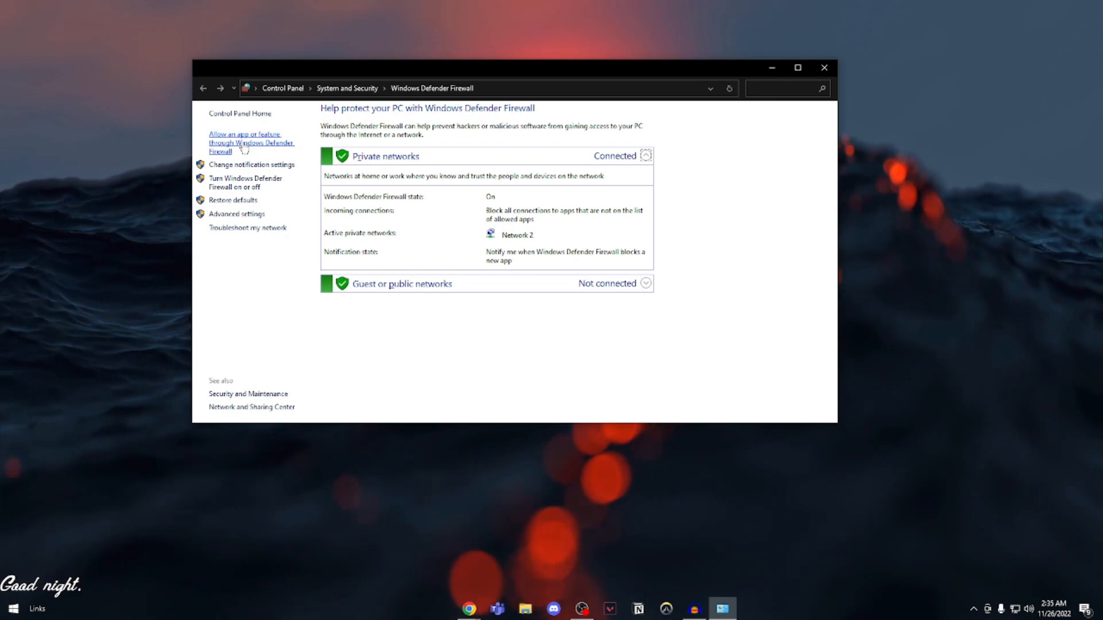
Unlock the Allowed apps list via Change settings and begin Allow another app.
{"action": "left_click", "coordinate": [251, 142]}
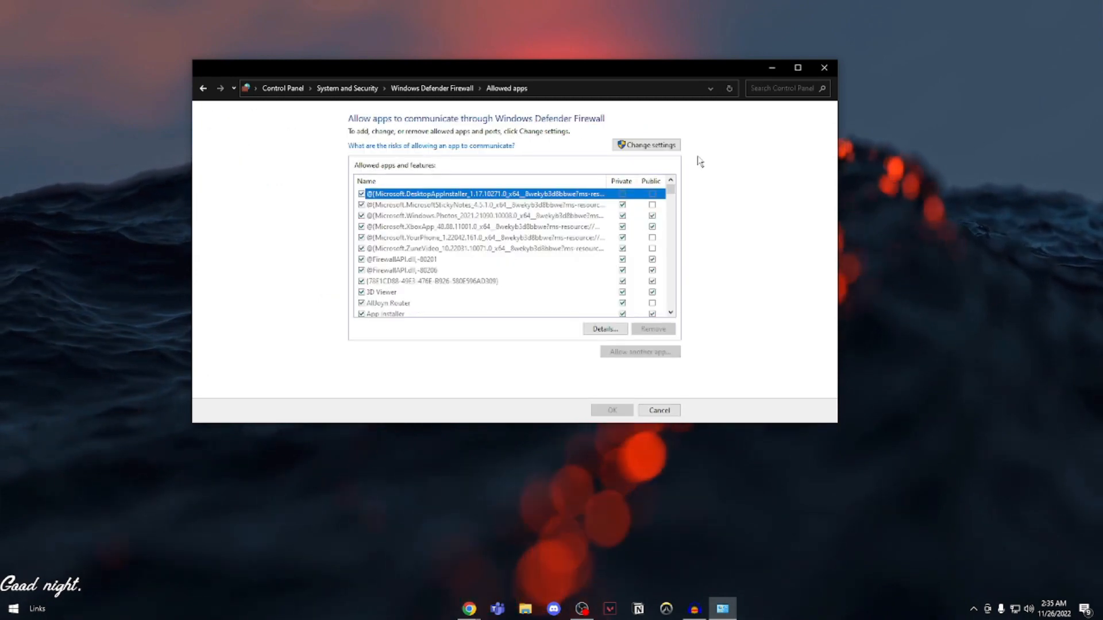
{"action": "left_click", "coordinate": [644, 145]}
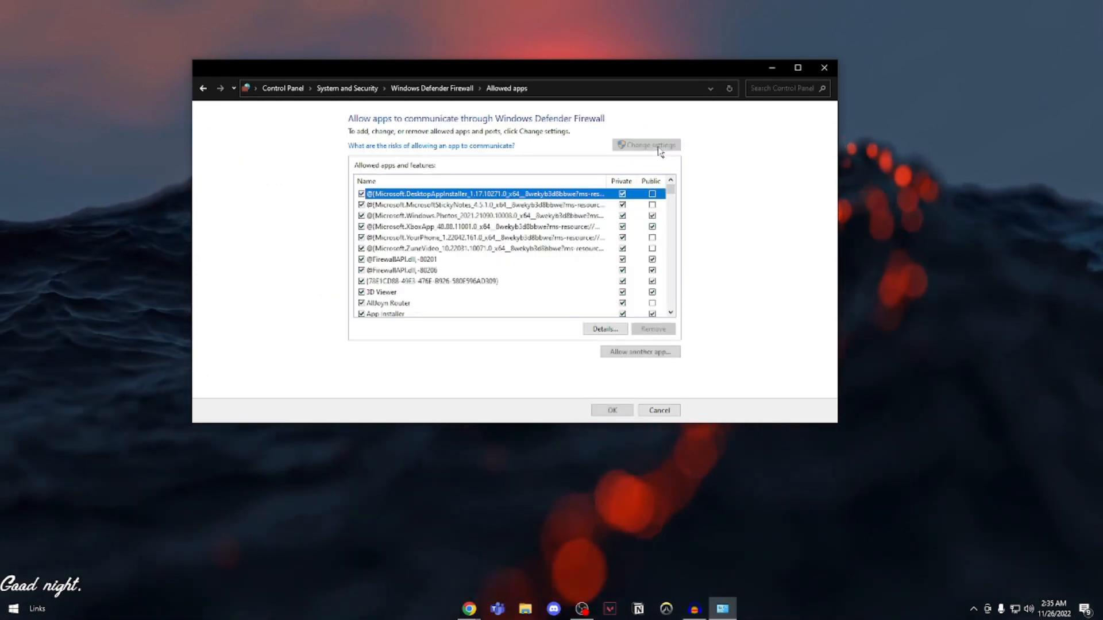
{"action": "mouse_move", "coordinate": [638, 351]}
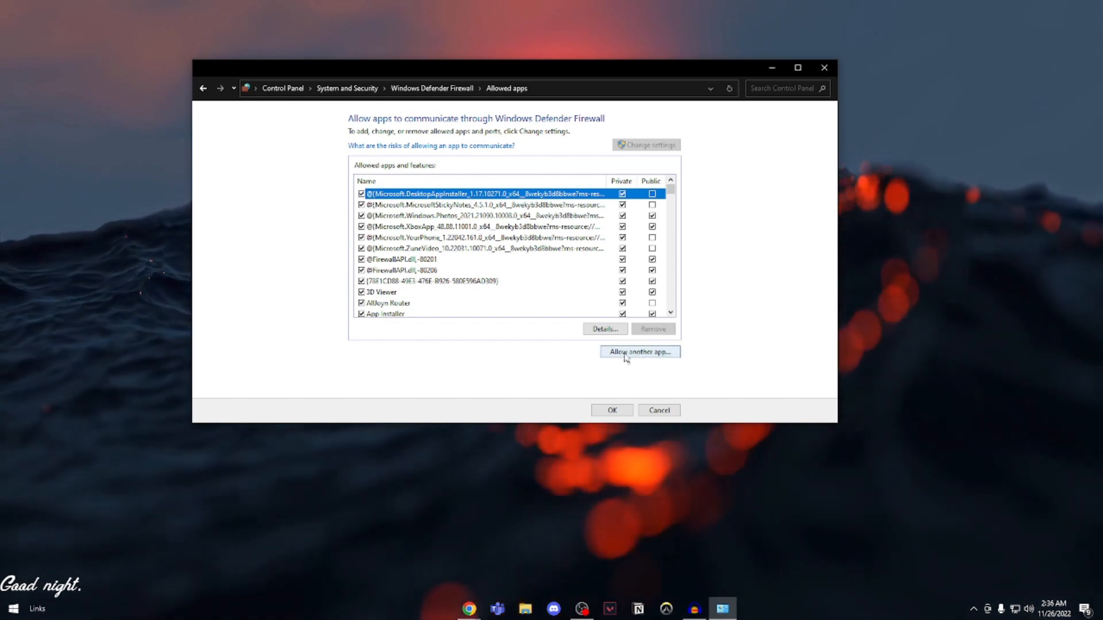
{"action": "left_click", "coordinate": [638, 351]}
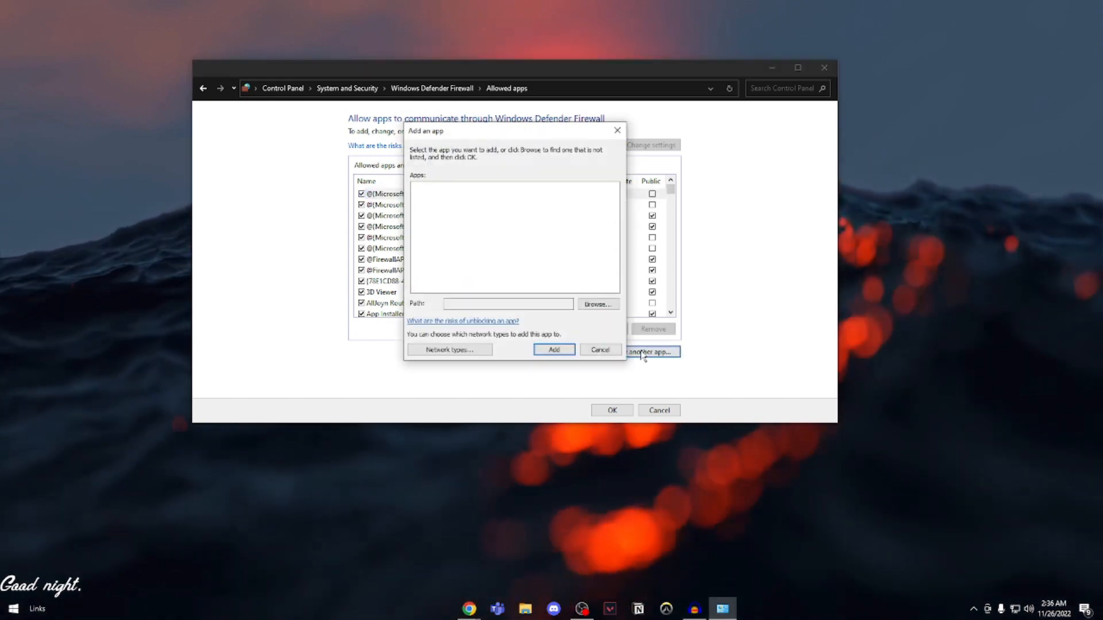
Add C:\Riot Games\Riot Client\RiotClientServices.exe to the allowed apps list.
{"action": "left_click", "coordinate": [596, 303]}
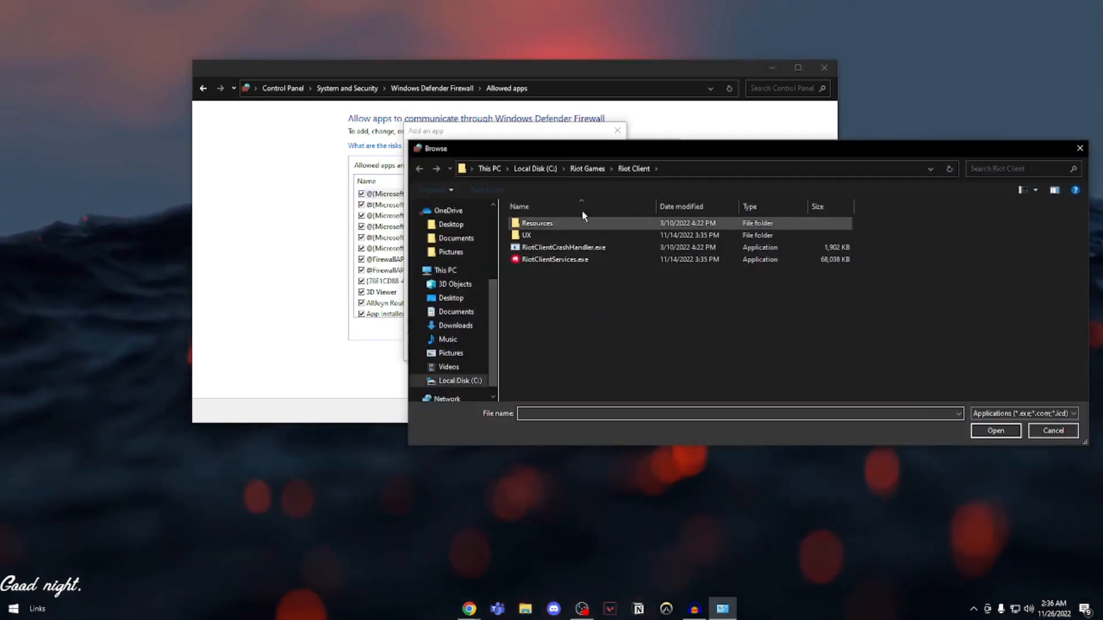
{"action": "left_click", "coordinate": [535, 167]}
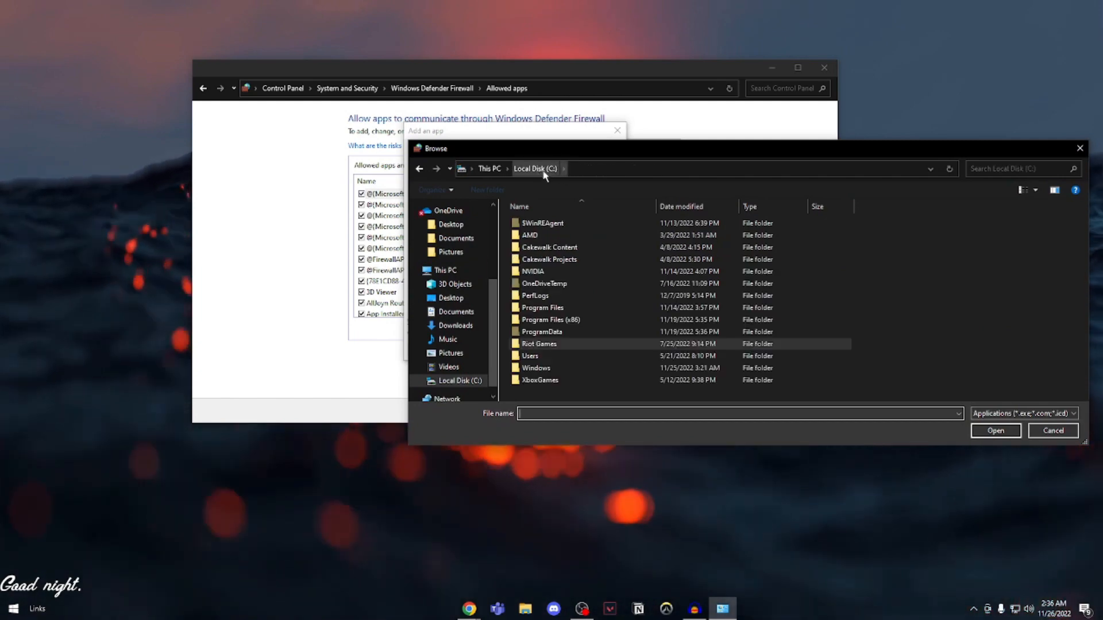
{"action": "left_click", "coordinate": [538, 343]}
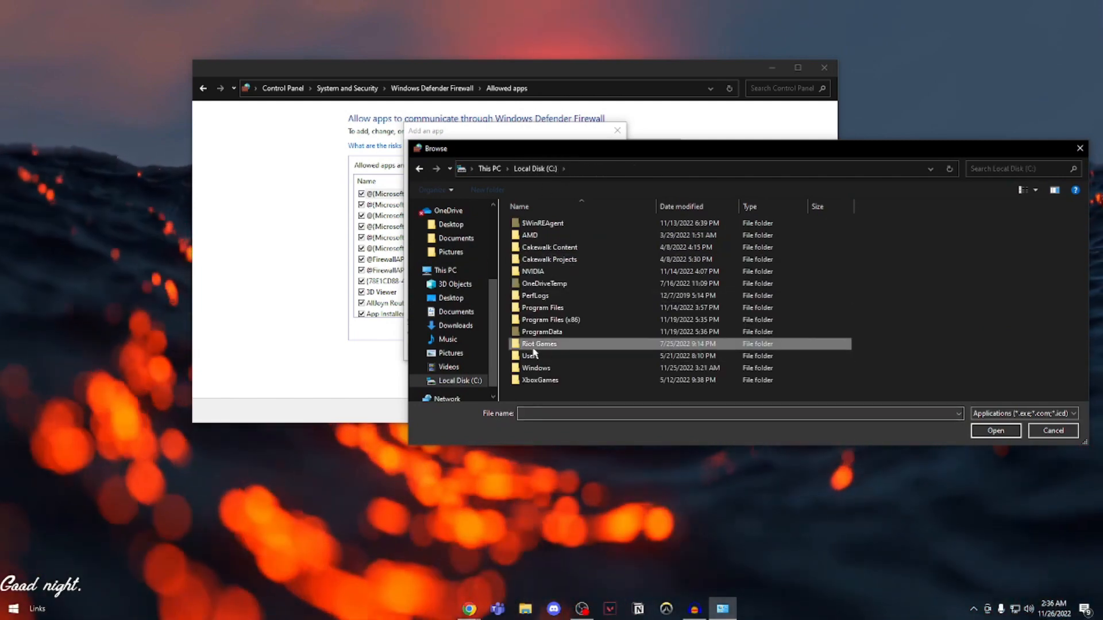
{"action": "double_click", "coordinate": [538, 343]}
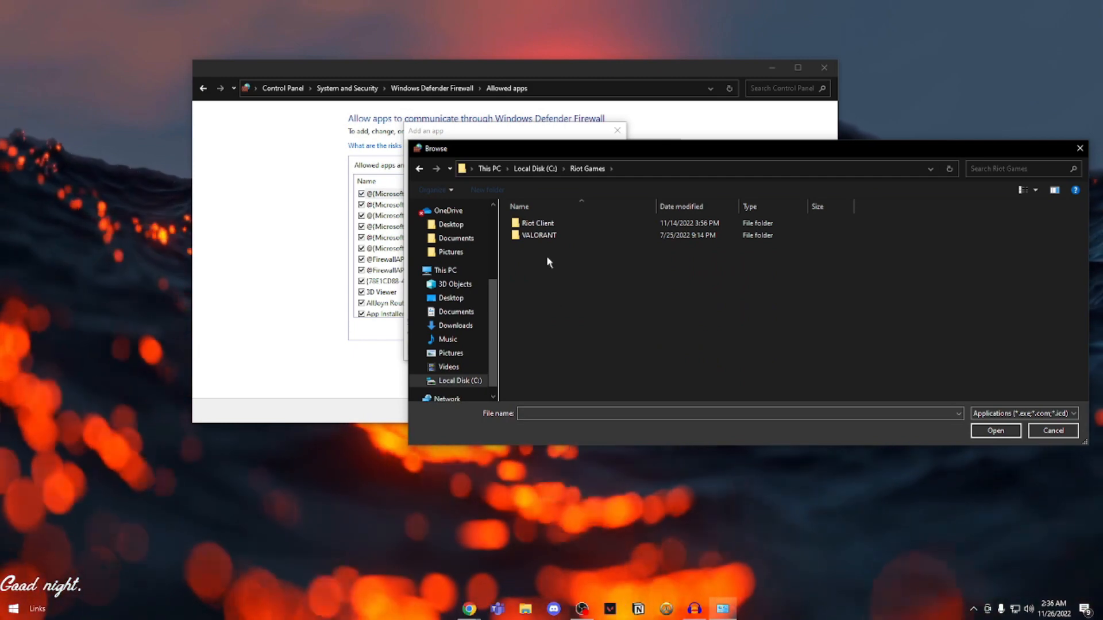
{"action": "double_click", "coordinate": [537, 223]}
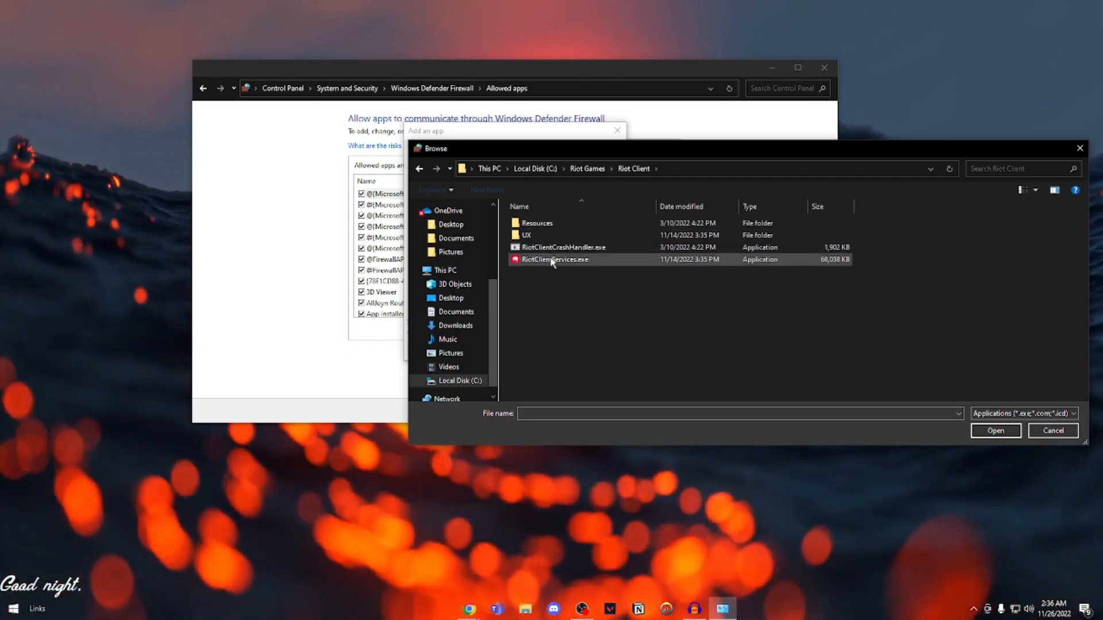
{"action": "left_click", "coordinate": [555, 260]}
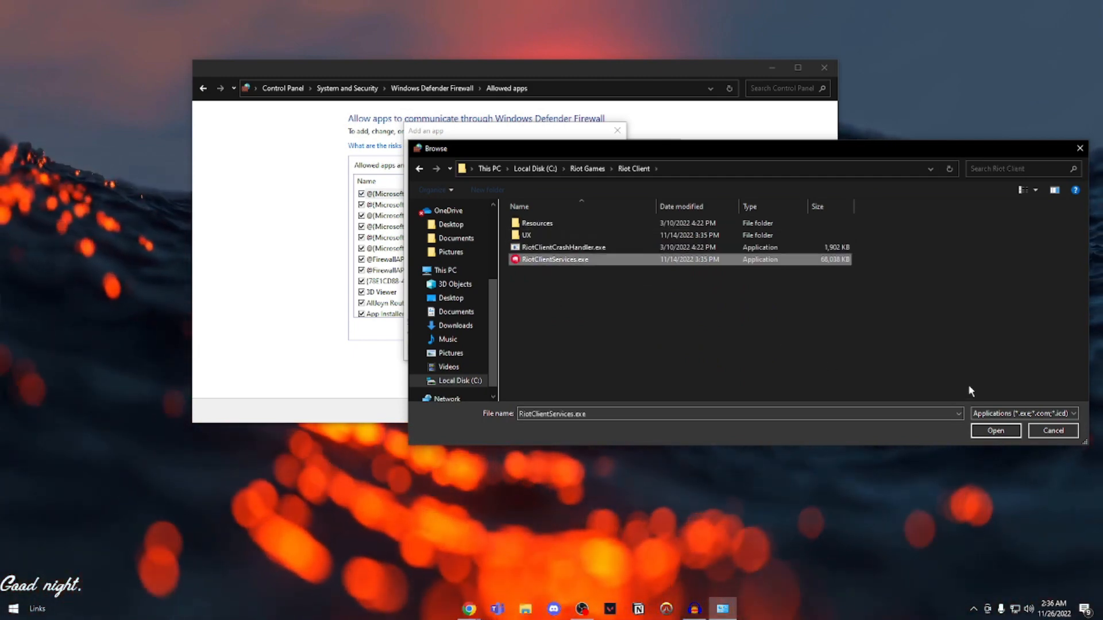
{"action": "left_click", "coordinate": [995, 431]}
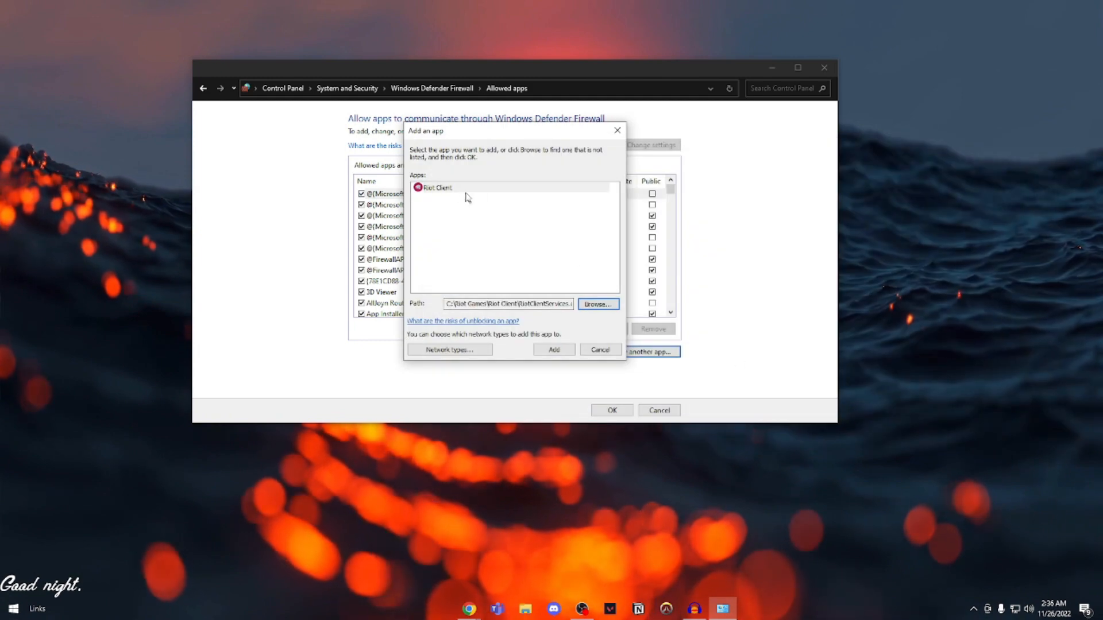
{"action": "left_click", "coordinate": [553, 349]}
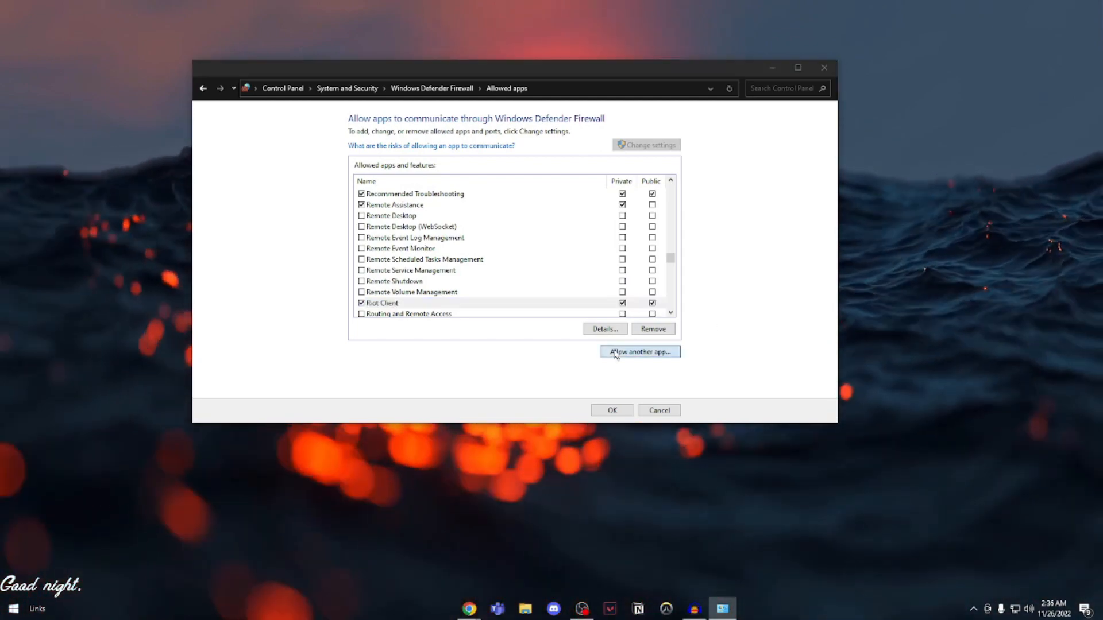
Add C:\Riot Games\VALORANT\live\VALORANT.exe (BootstrapPackagedGame) with Private and Public allowed.
{"action": "left_click", "coordinate": [639, 351]}
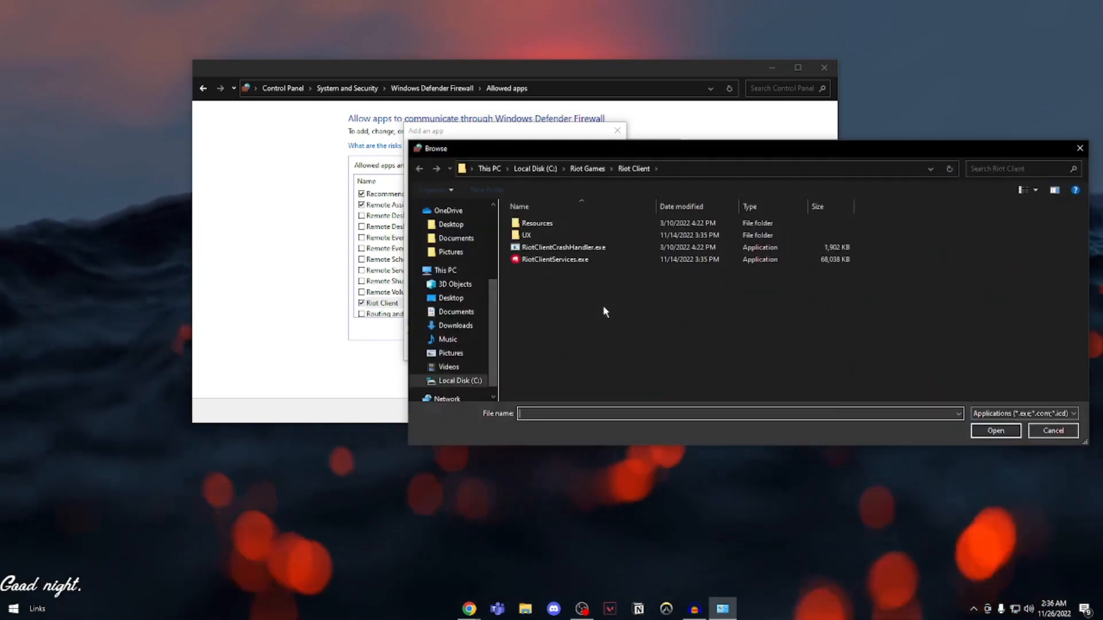
{"action": "left_click", "coordinate": [586, 168]}
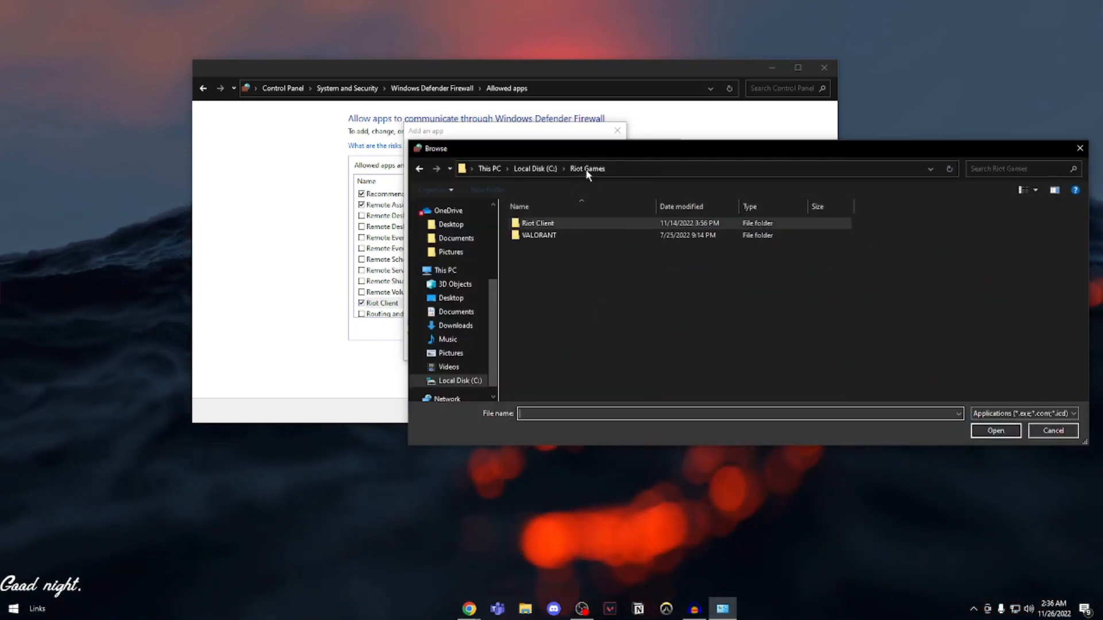
{"action": "mouse_move", "coordinate": [540, 234]}
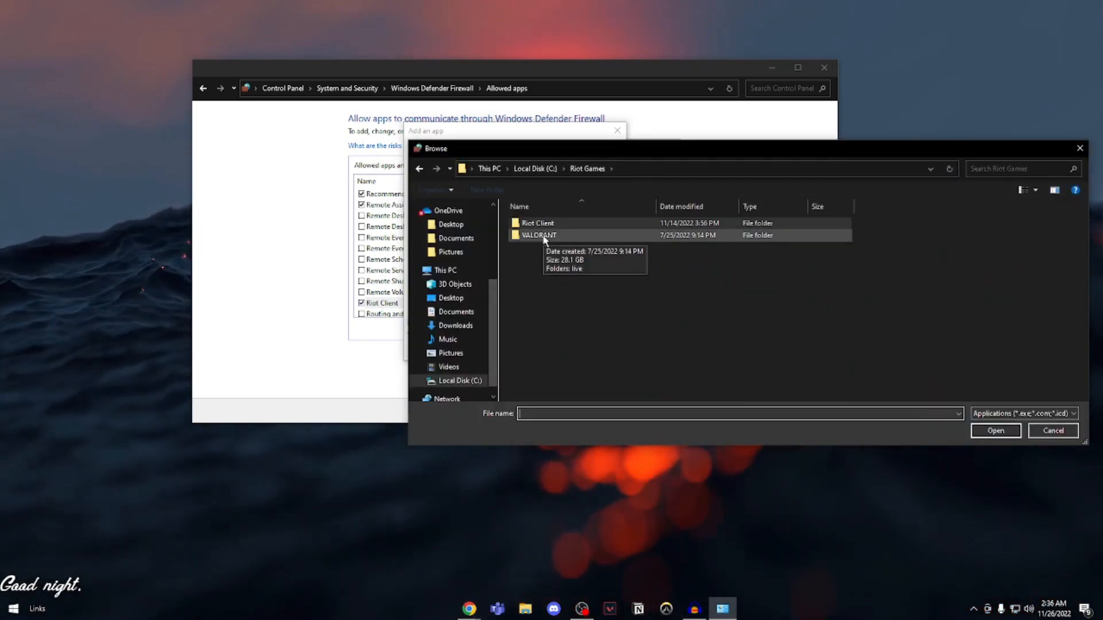
{"action": "double_click", "coordinate": [540, 234]}
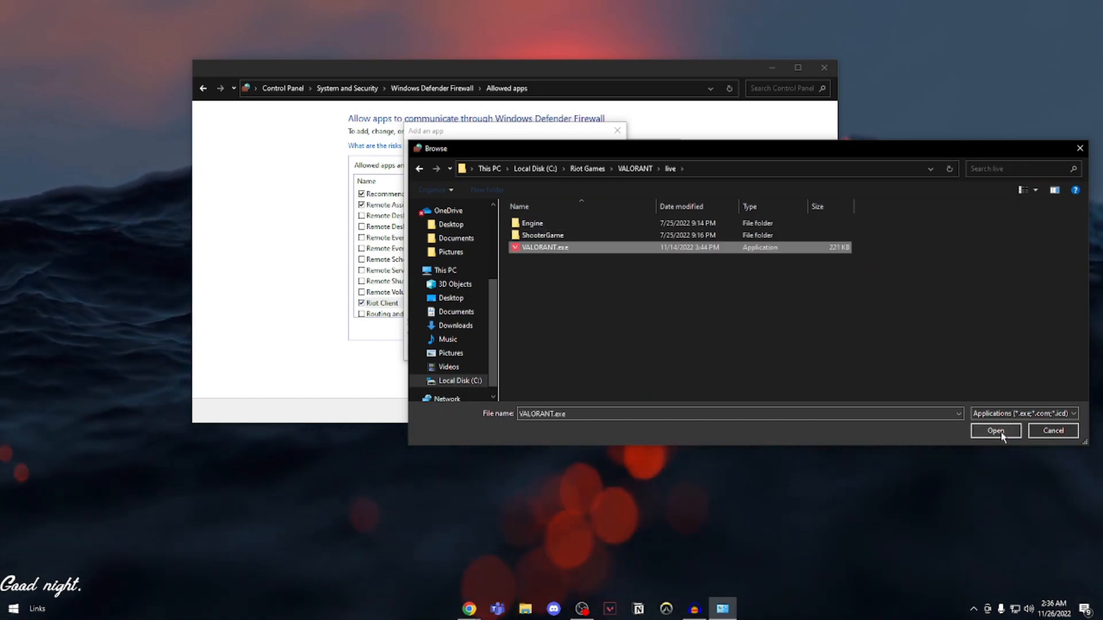
{"action": "left_click", "coordinate": [995, 430]}
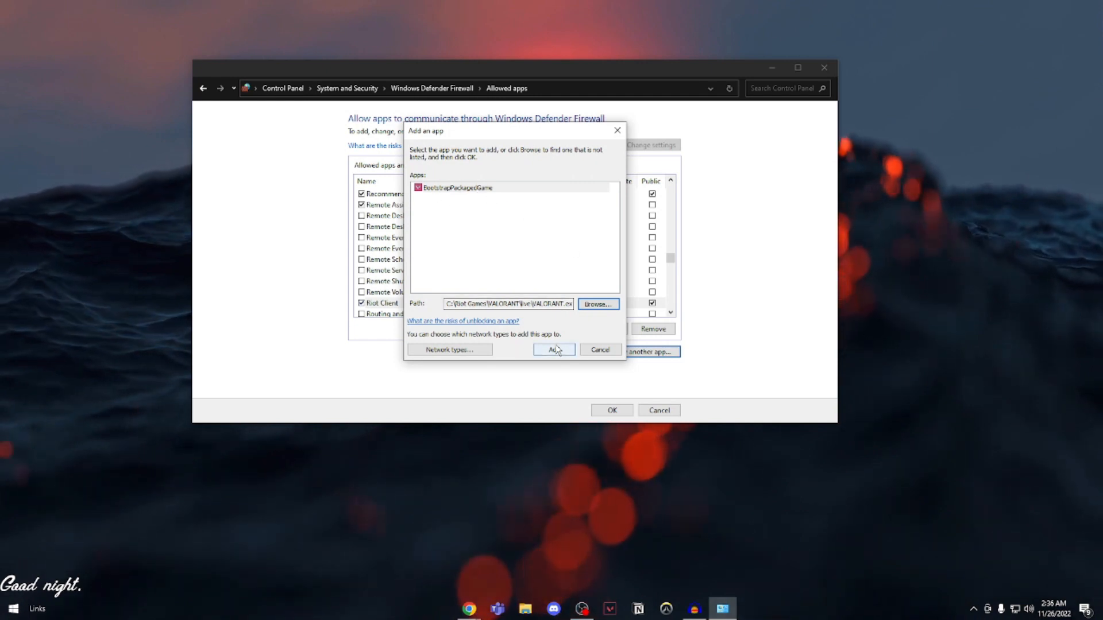
{"action": "left_click", "coordinate": [553, 349]}
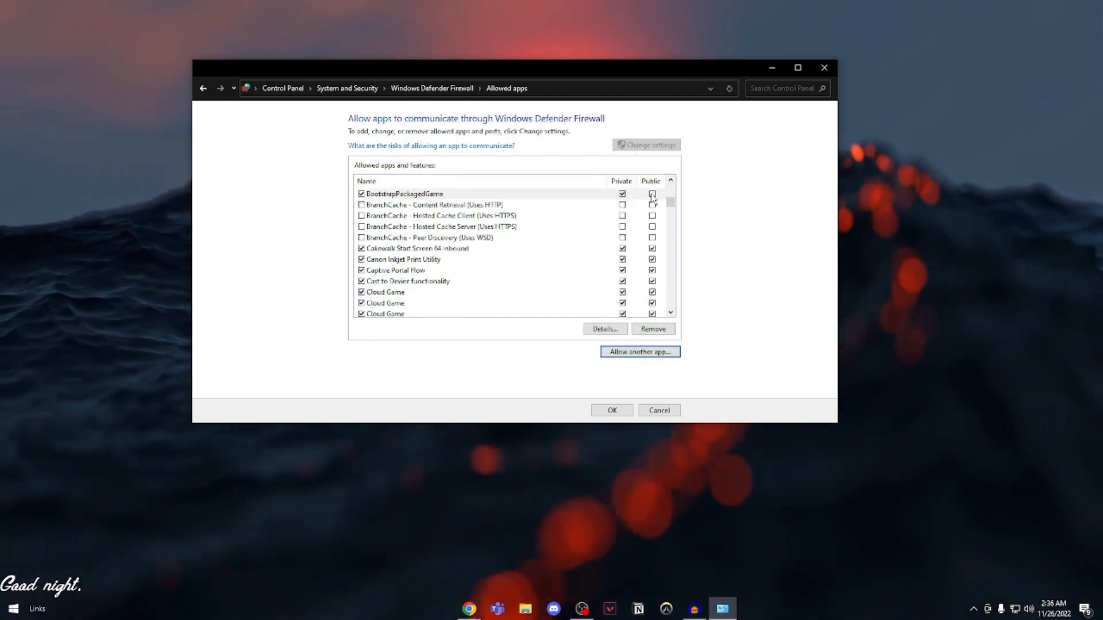
{"action": "left_click", "coordinate": [650, 193]}
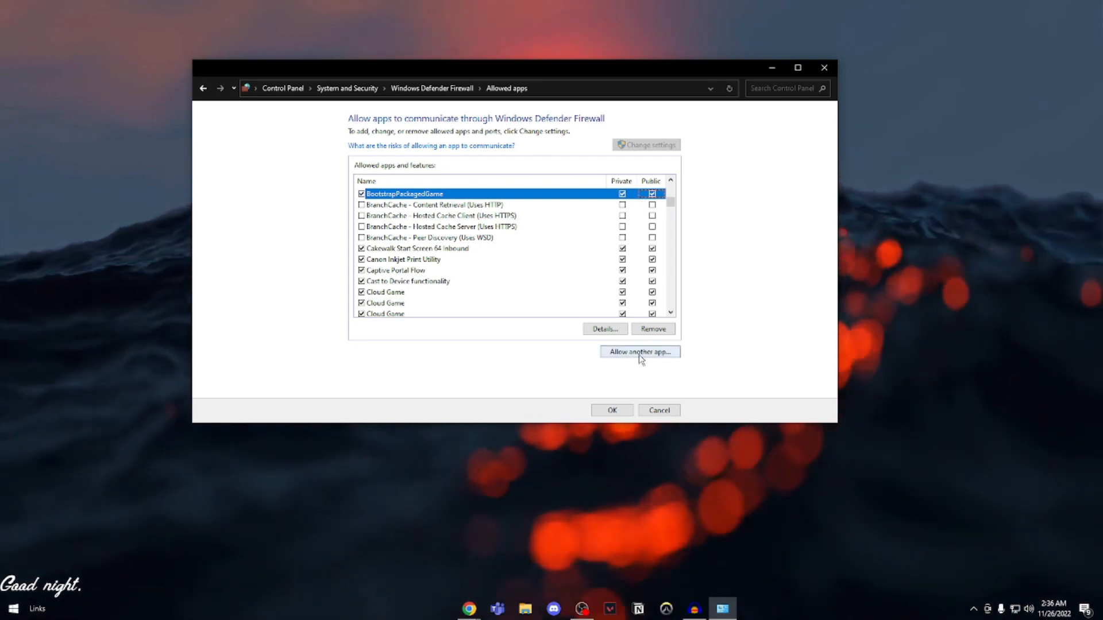
Add ShooterGame\Binaries\Win64\VALORANT-Win64-Shipping.exe with Private and Public allowed.
{"action": "left_click", "coordinate": [638, 352]}
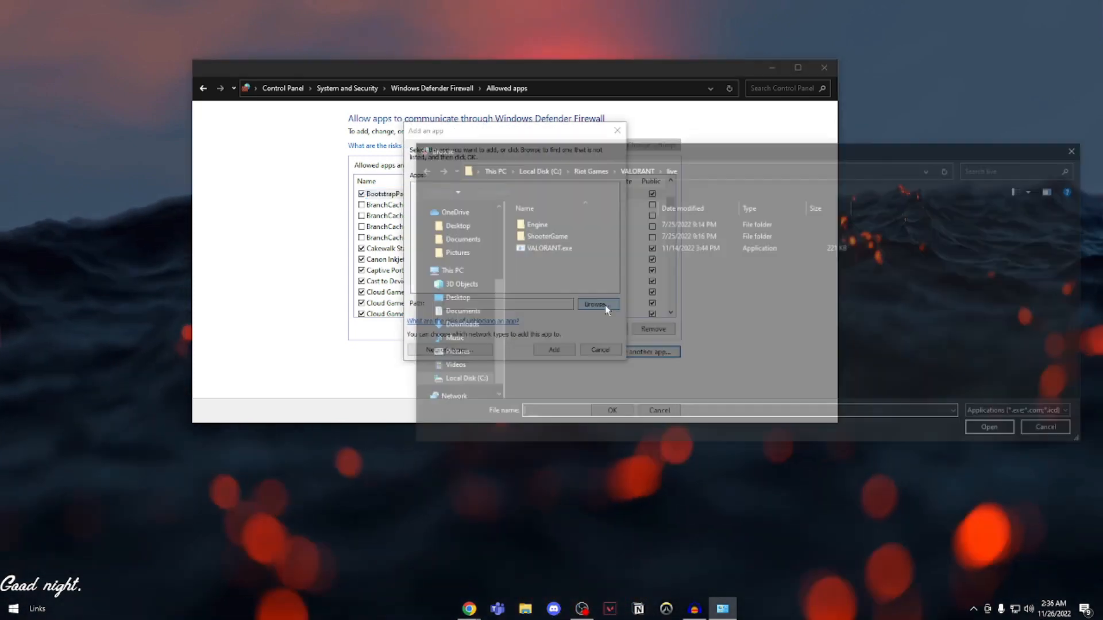
{"action": "left_click", "coordinate": [597, 305]}
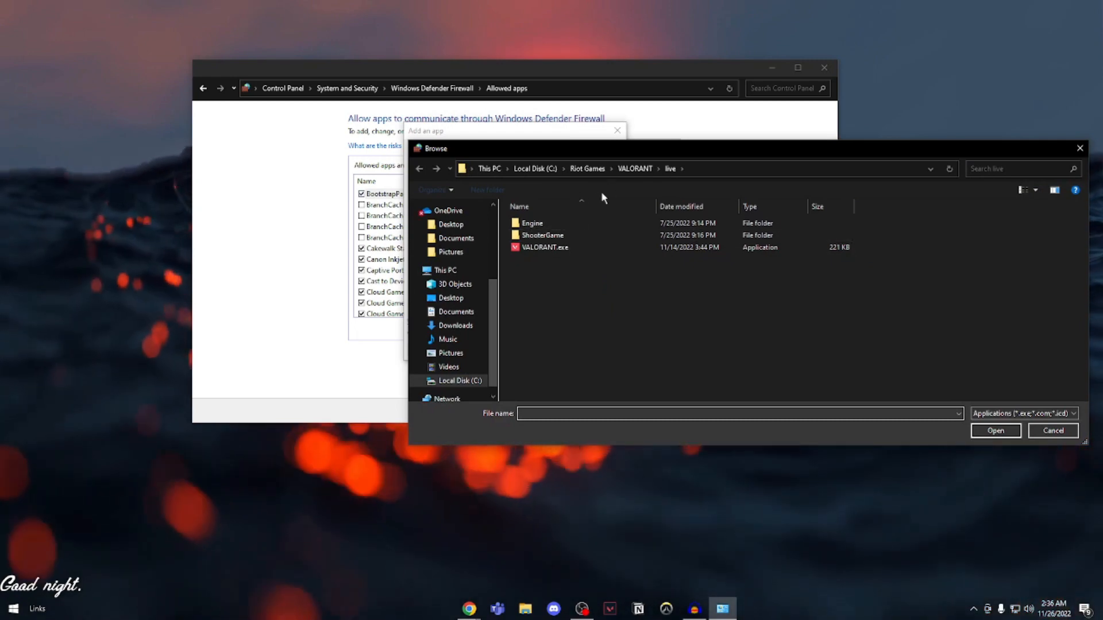
{"action": "mouse_move", "coordinate": [541, 234]}
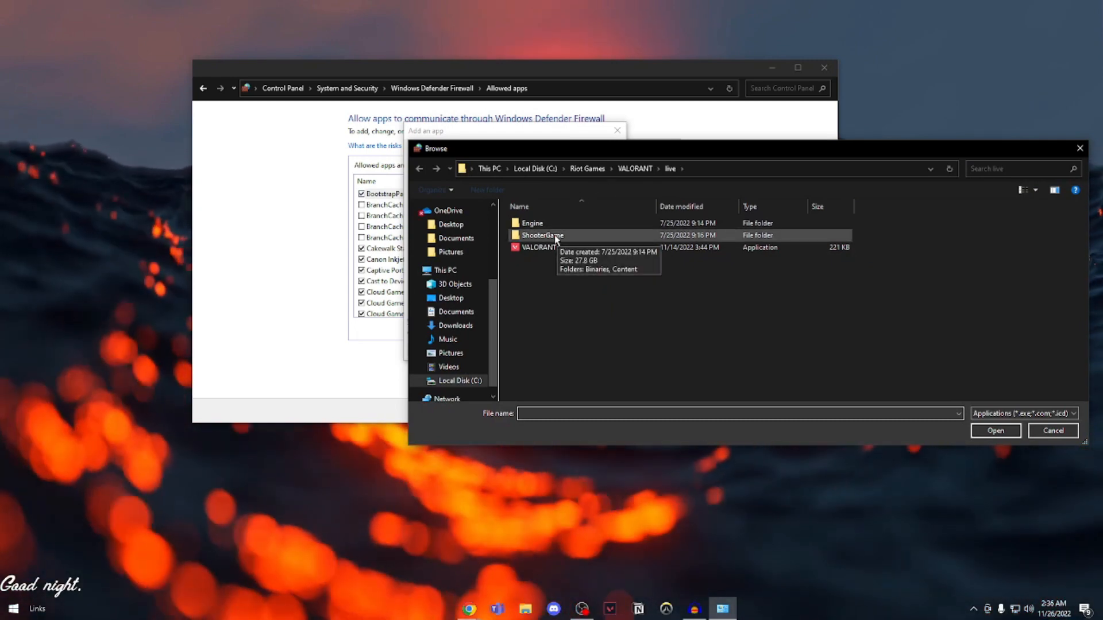
{"action": "double_click", "coordinate": [543, 234]}
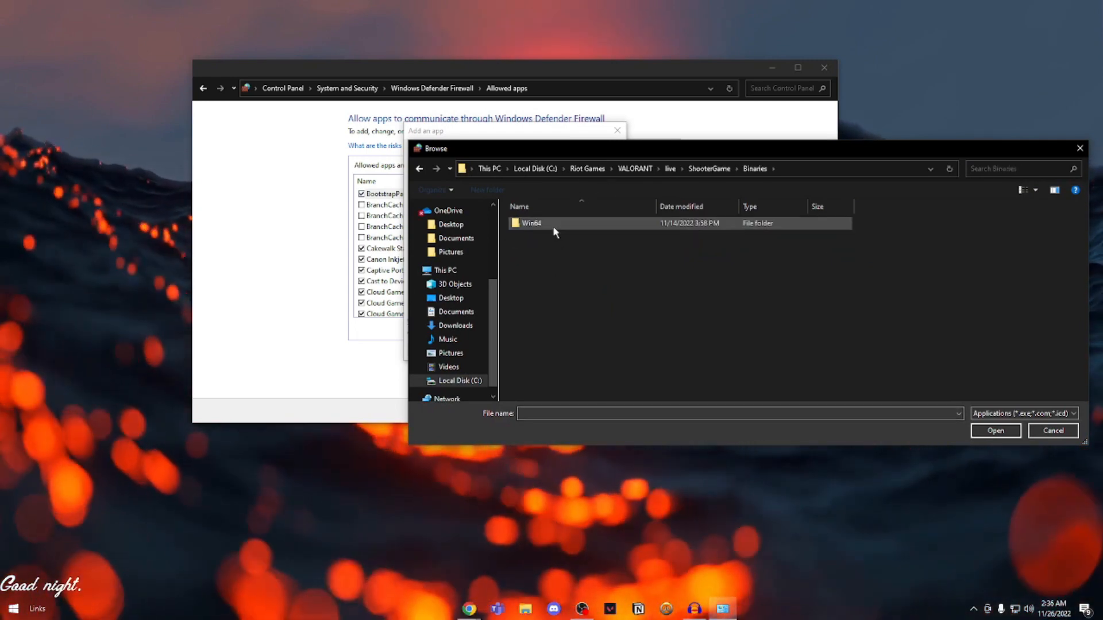
{"action": "double_click", "coordinate": [532, 223]}
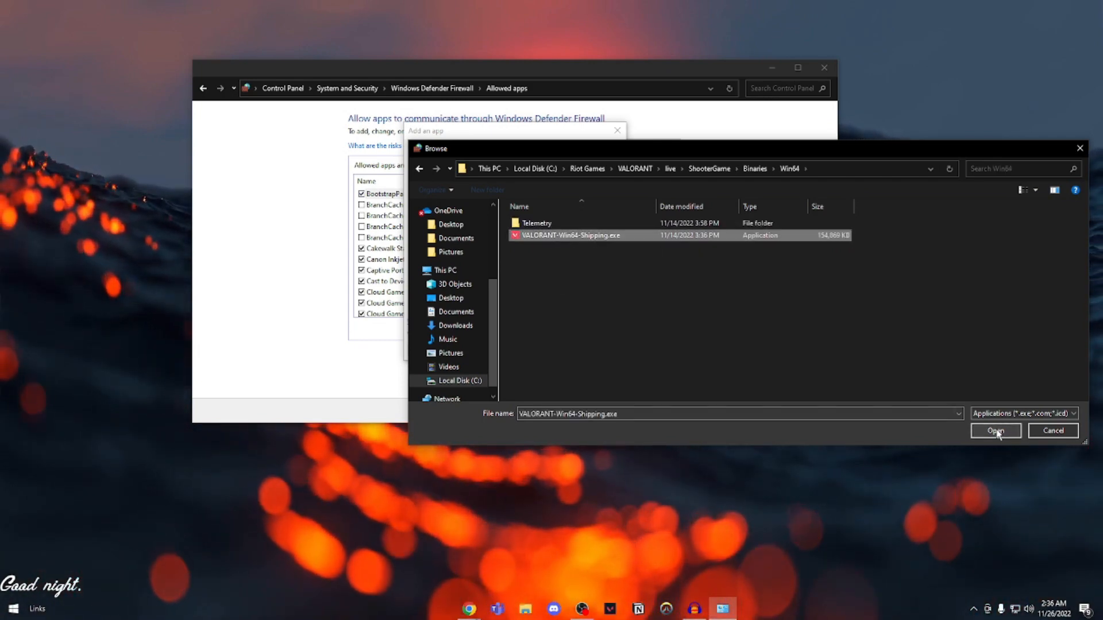
{"action": "left_click", "coordinate": [995, 431]}
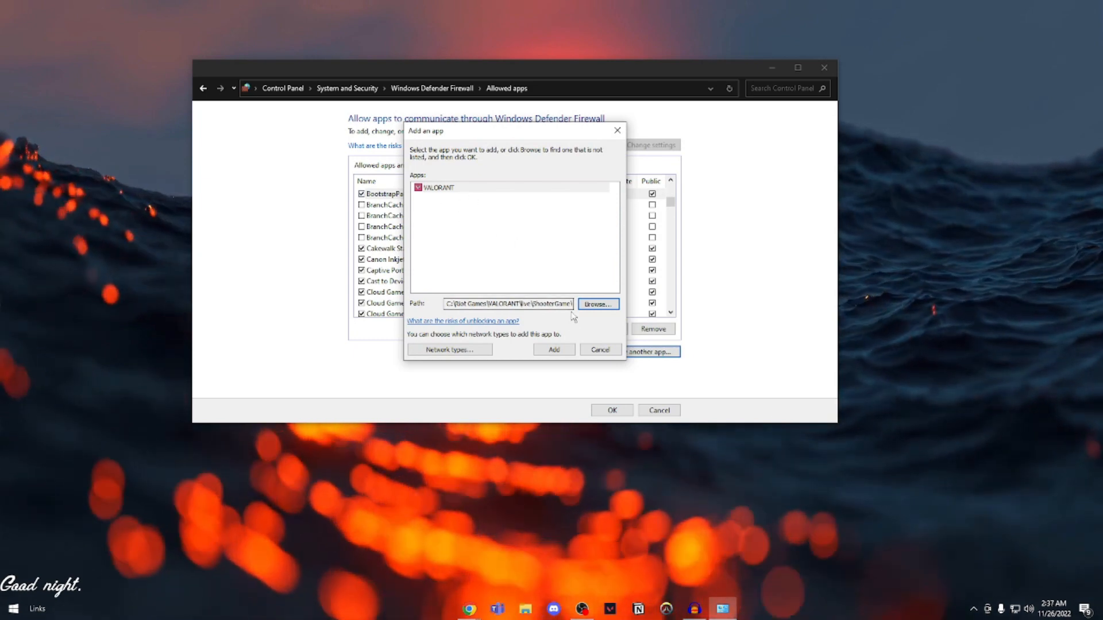
{"action": "left_click", "coordinate": [554, 349]}
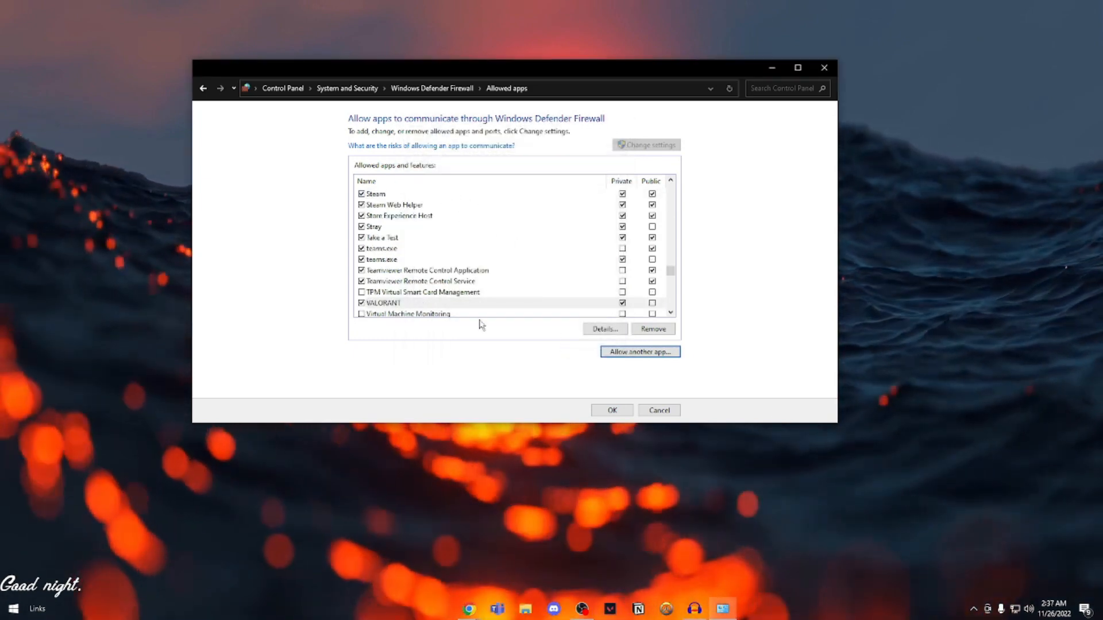
{"action": "mouse_move", "coordinate": [653, 303]}
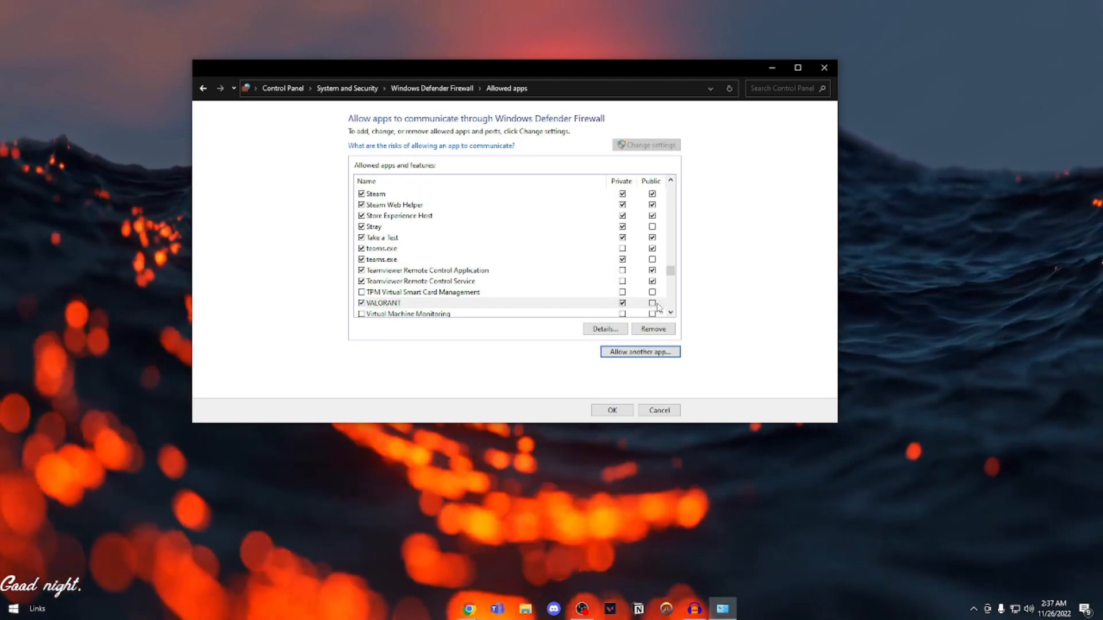
{"action": "left_click", "coordinate": [650, 302]}
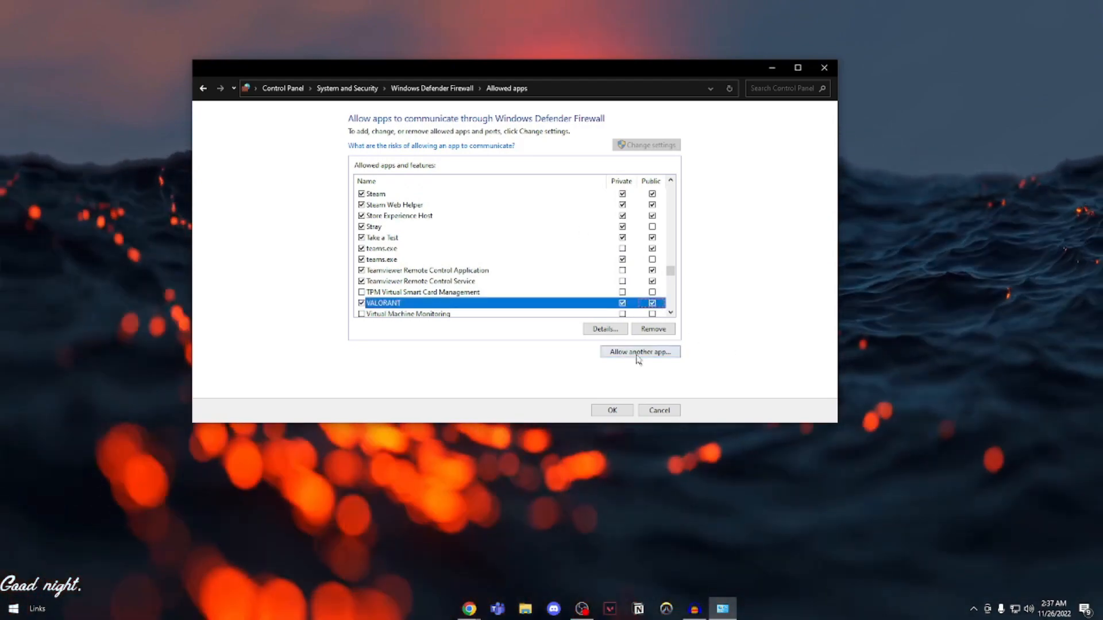
Add C:\Program Files\Riot Vanguard\vgc.exe as Vanguard user-mode service to allowed apps.
{"action": "left_click", "coordinate": [639, 352]}
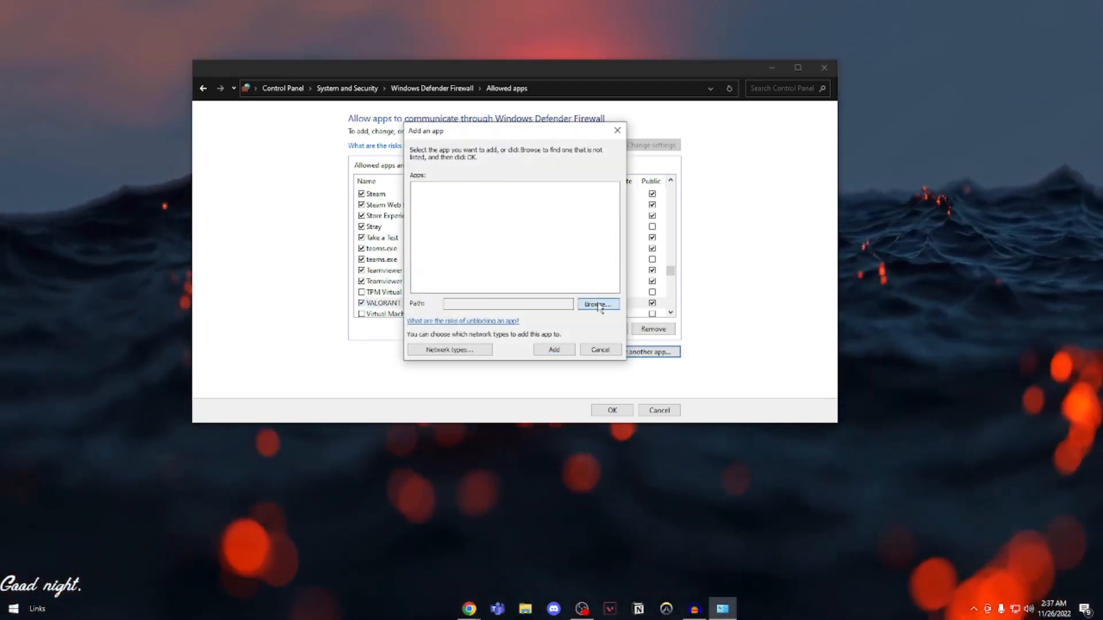
{"action": "left_click", "coordinate": [596, 304]}
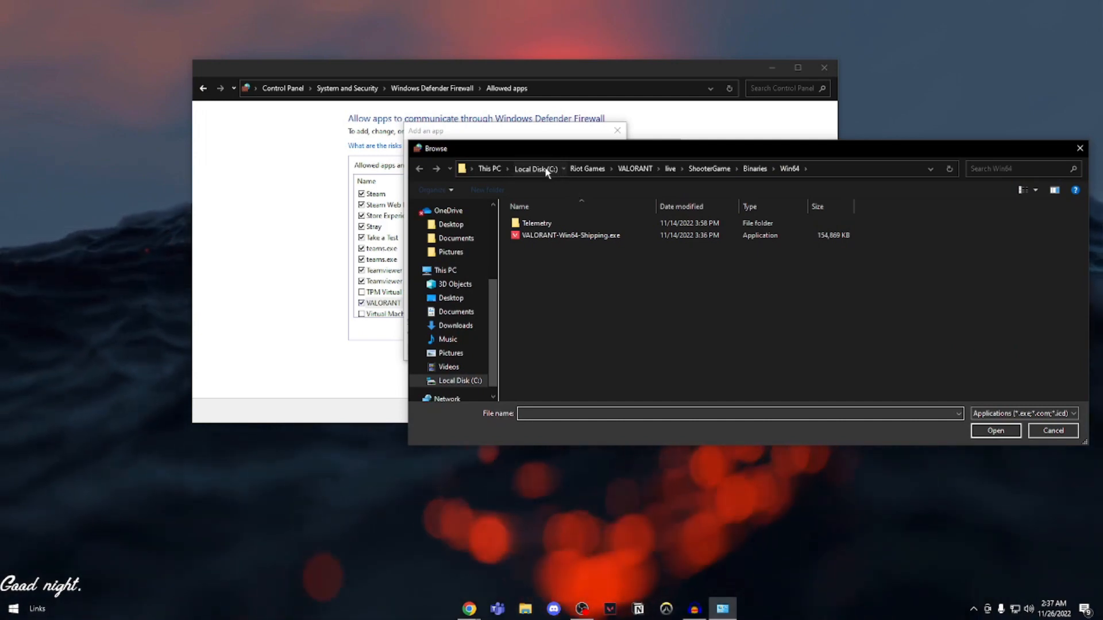
{"action": "left_click", "coordinate": [534, 168]}
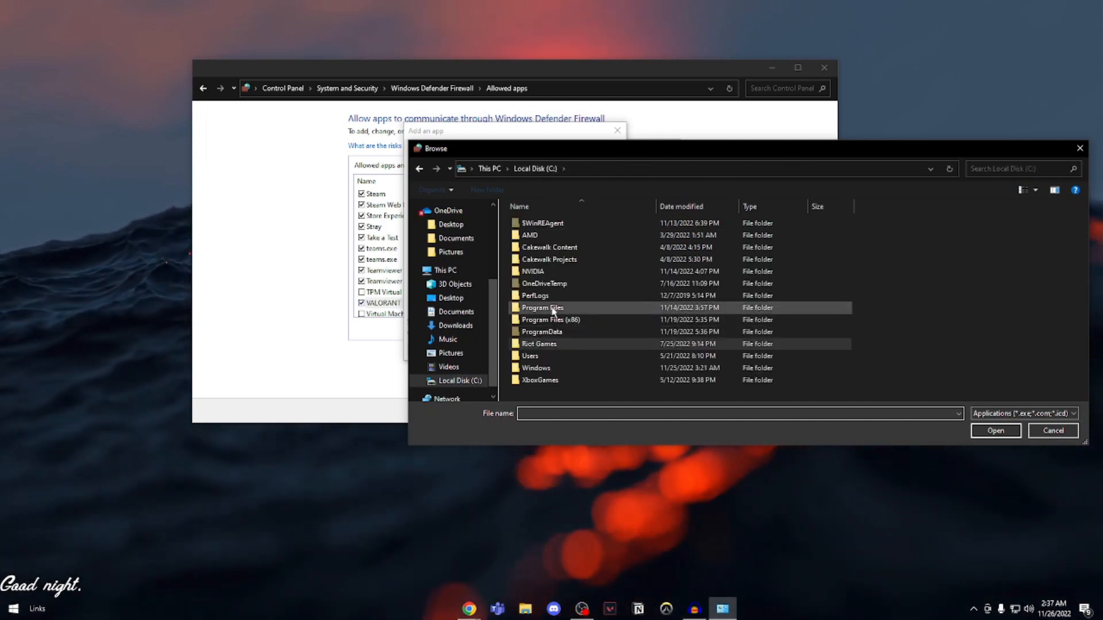
{"action": "double_click", "coordinate": [543, 307]}
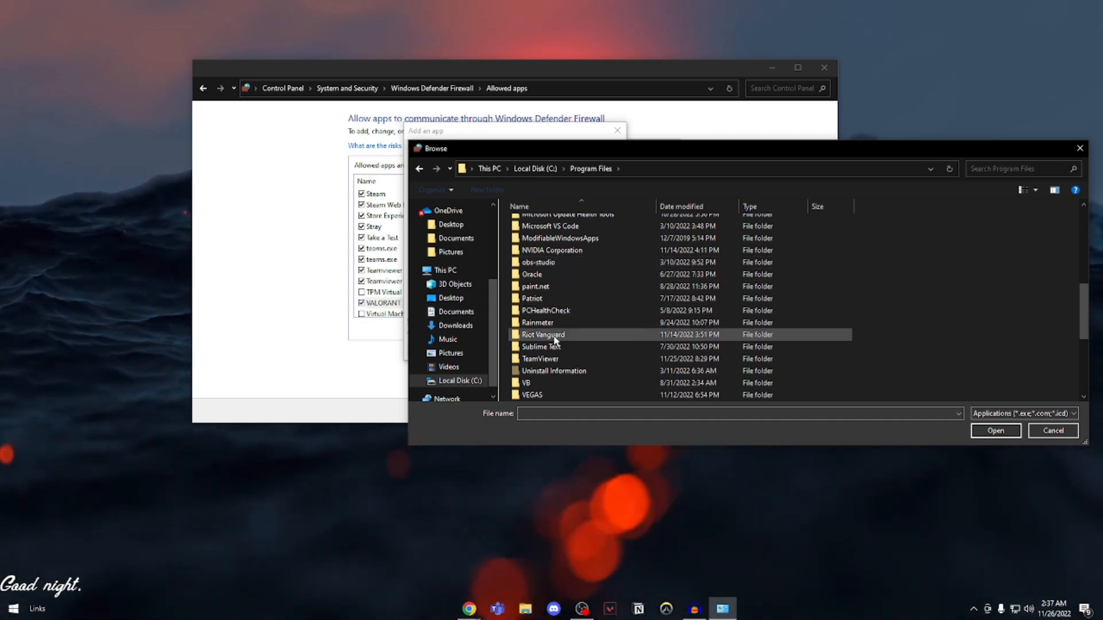
{"action": "double_click", "coordinate": [544, 334]}
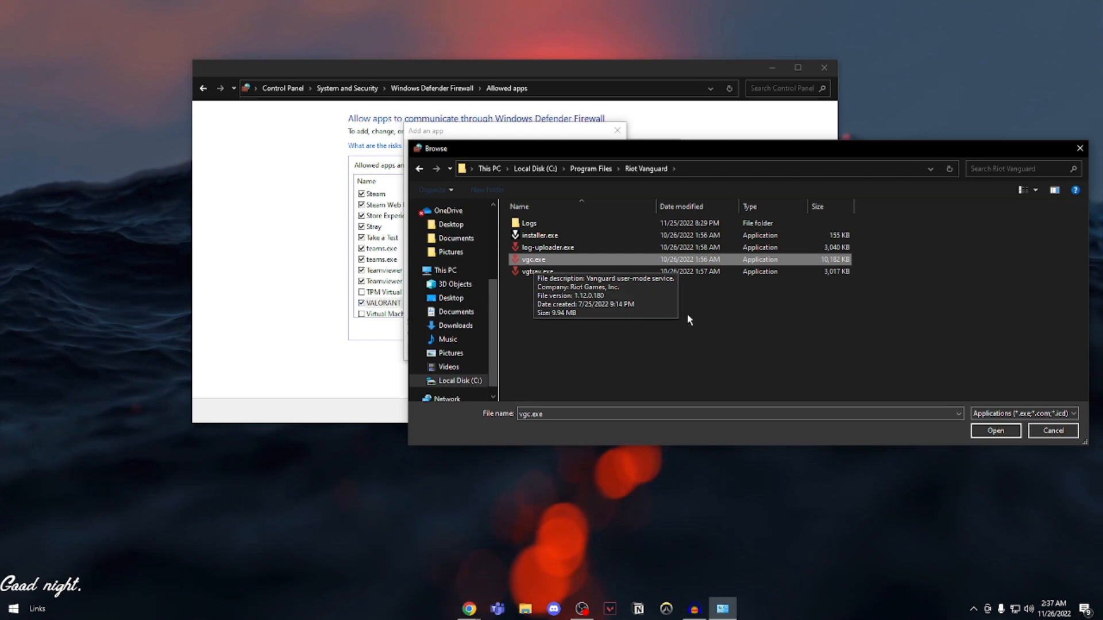
{"action": "left_click", "coordinate": [994, 431]}
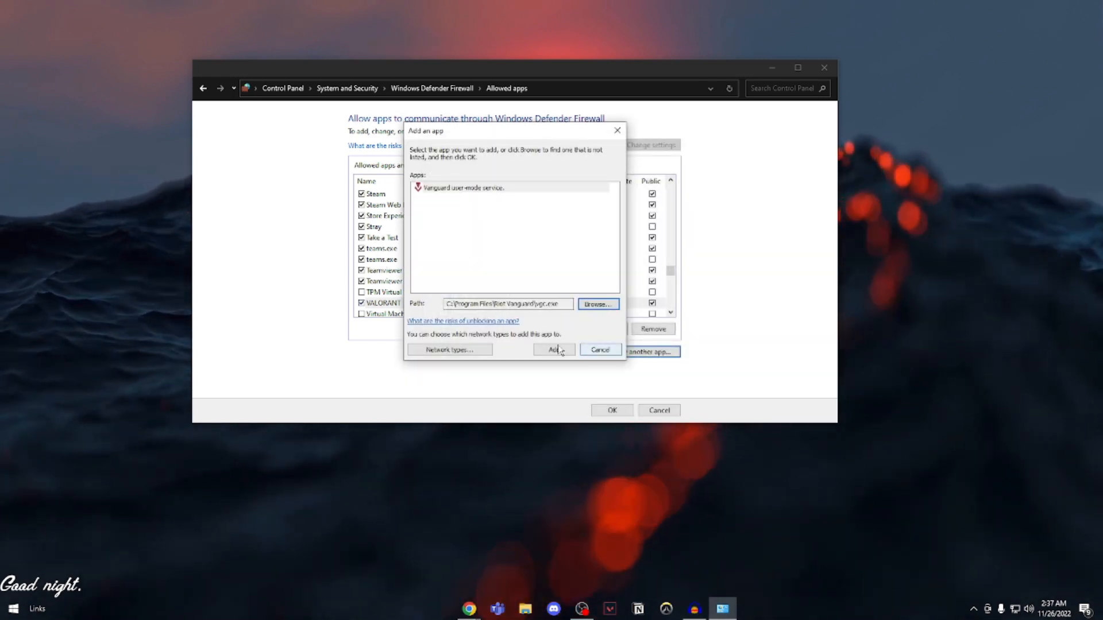
{"action": "mouse_move", "coordinate": [500, 232]}
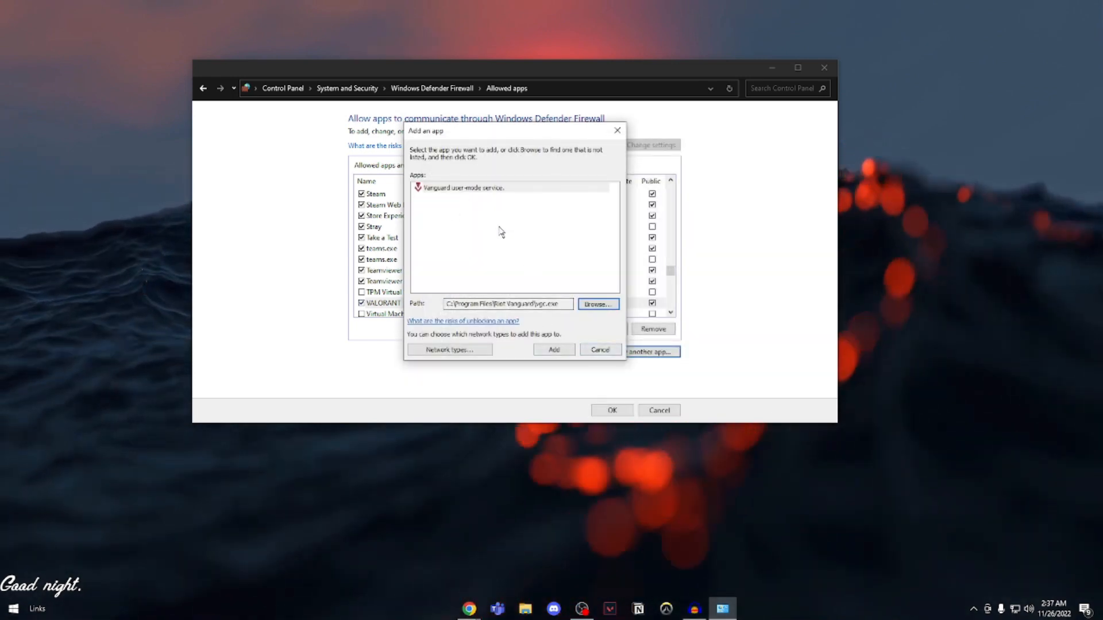
{"action": "mouse_move", "coordinate": [553, 349]}
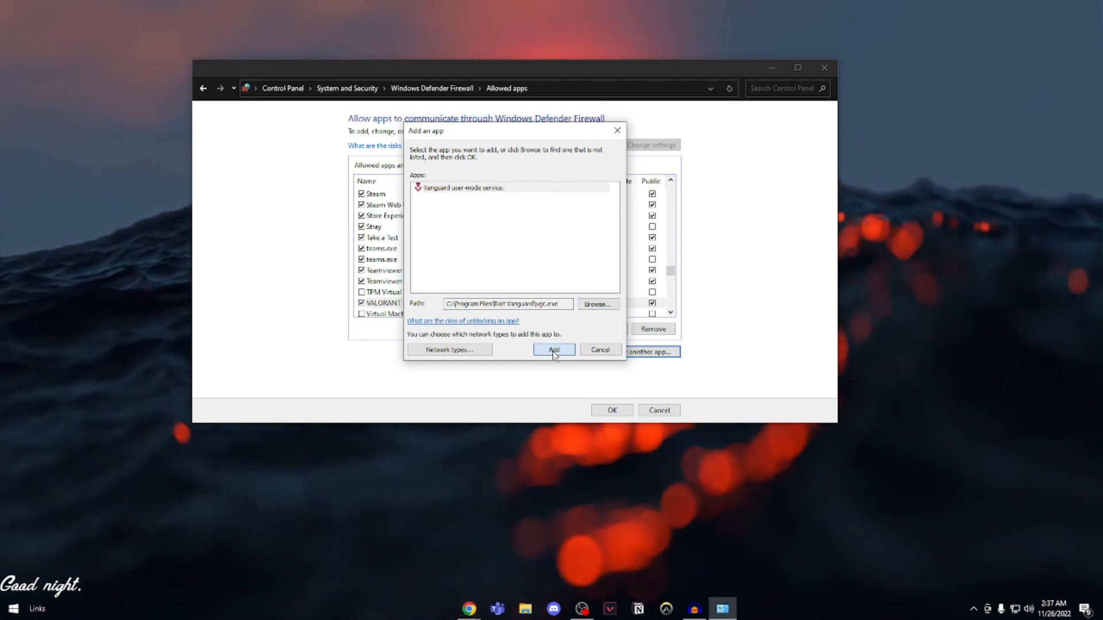
{"action": "left_click", "coordinate": [554, 349]}
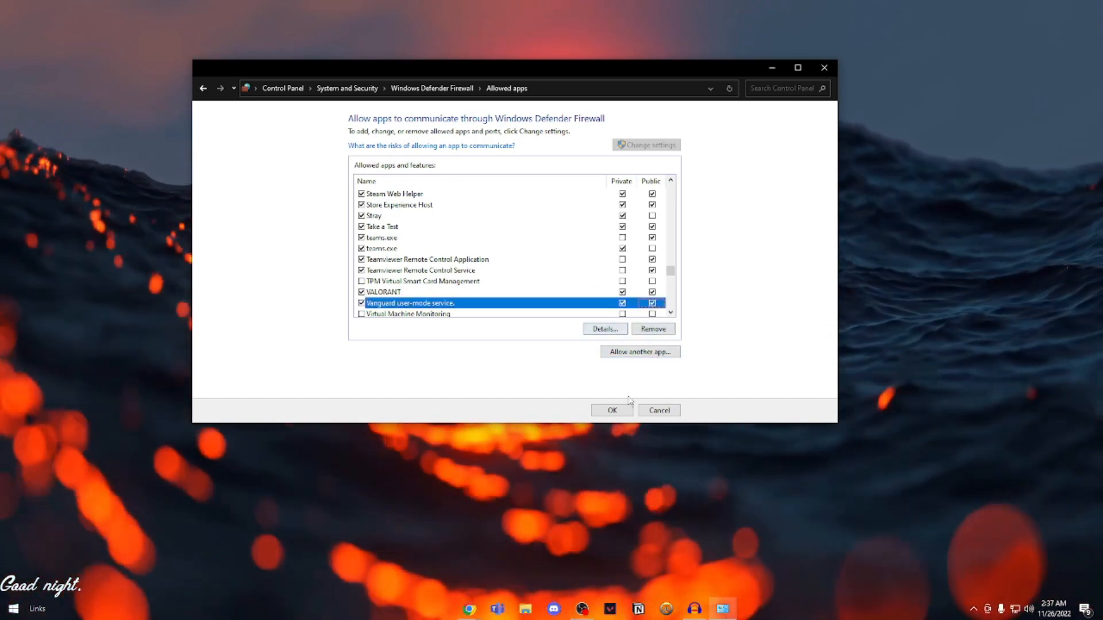
Save the allowed-app changes with OK and close the firewall window.
{"action": "left_click", "coordinate": [611, 410]}
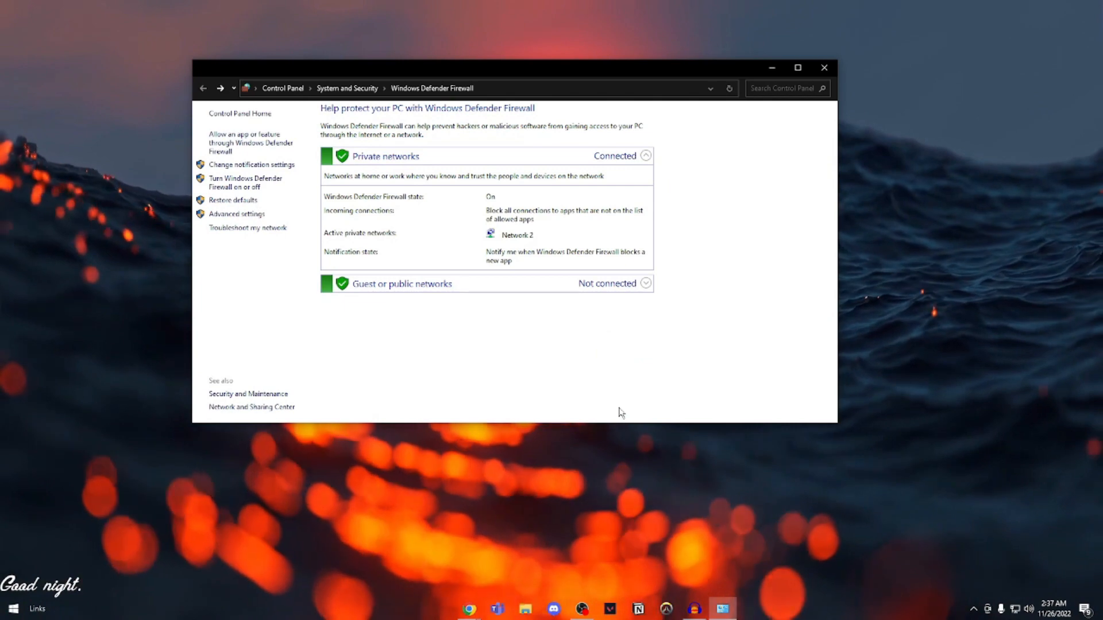
{"action": "mouse_move", "coordinate": [824, 67]}
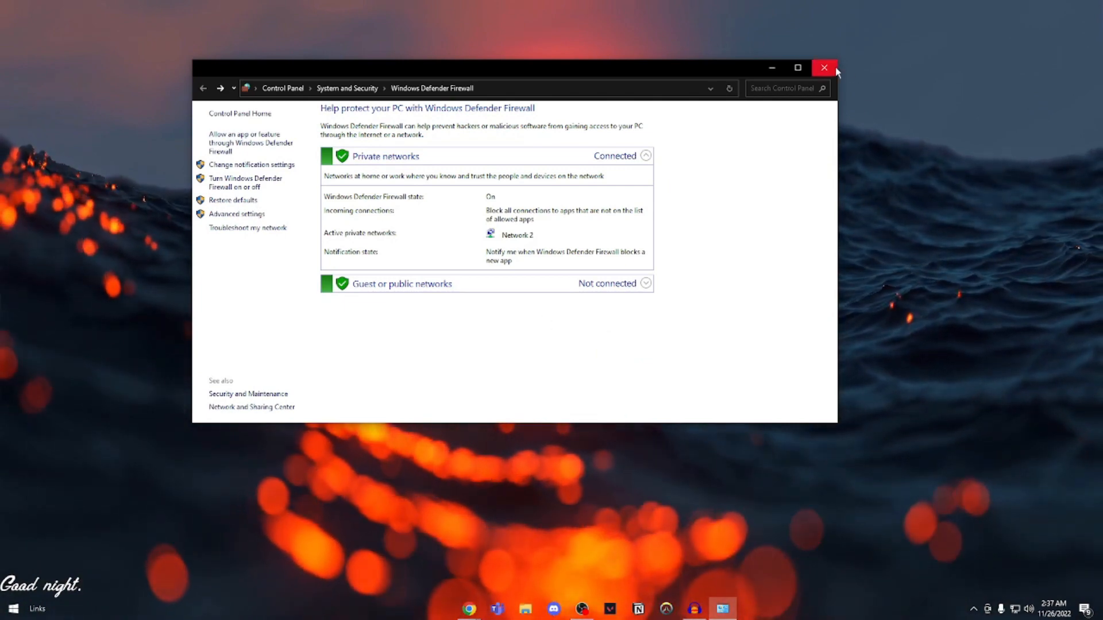
{"action": "mouse_move", "coordinate": [825, 68]}
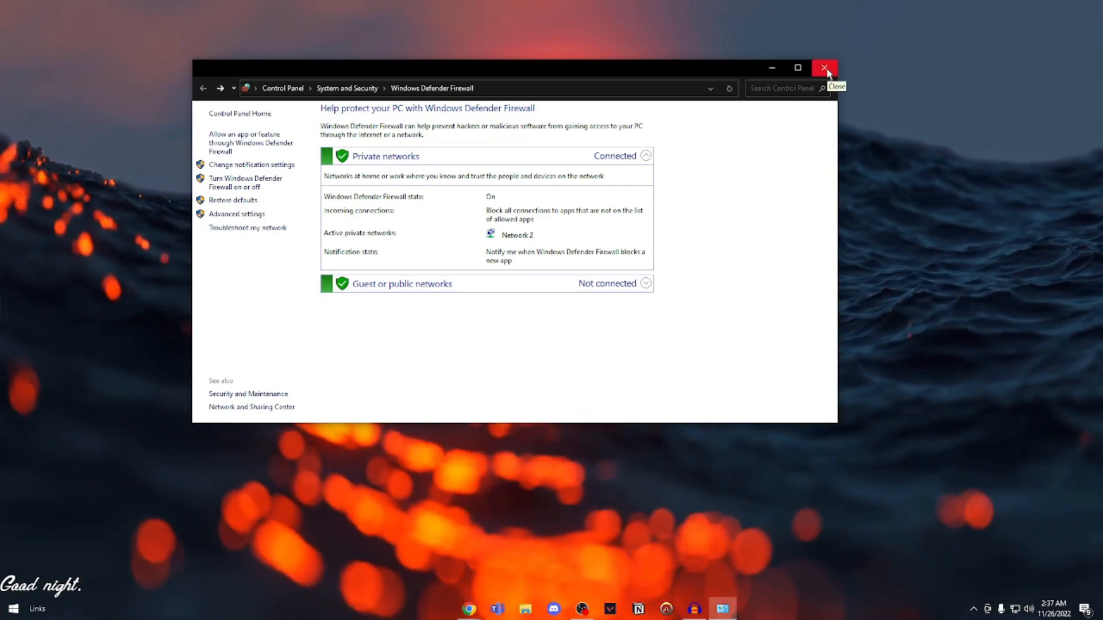
{"action": "left_click", "coordinate": [825, 67]}
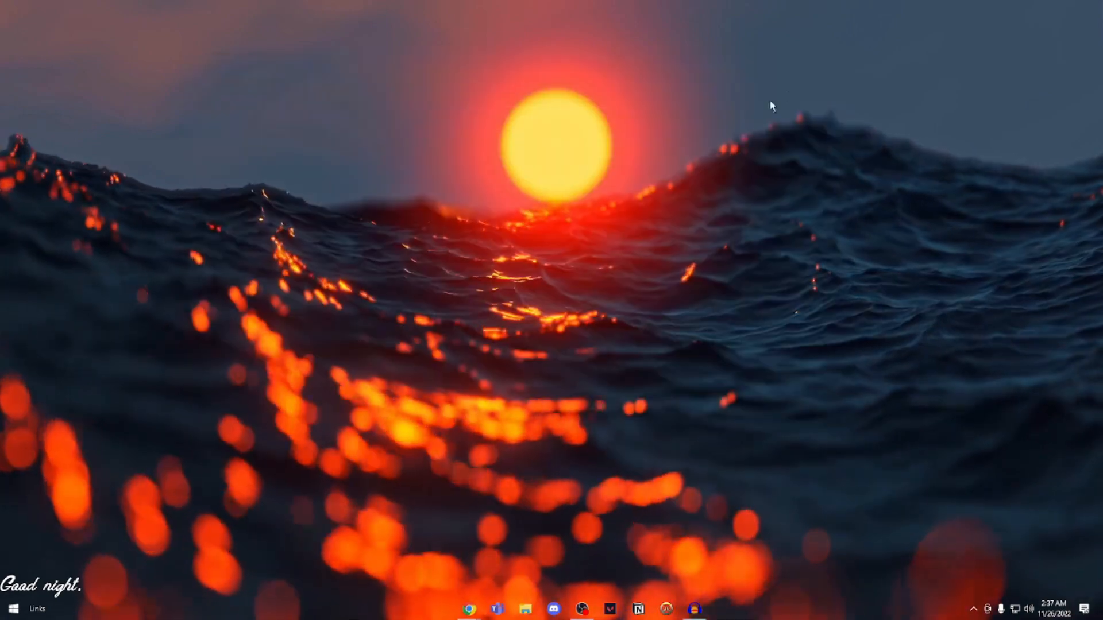